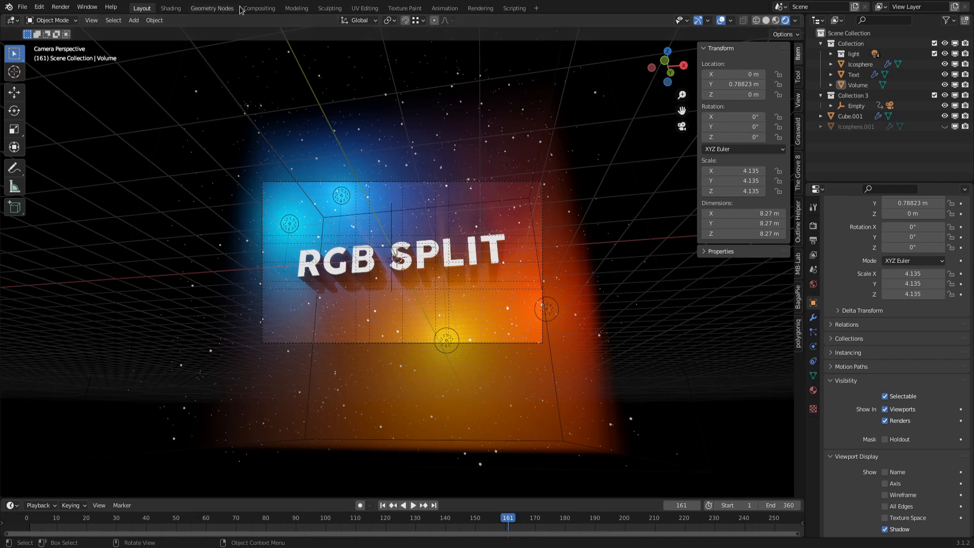
Switch to the Compositing workspace and enable Use Nodes for the render layers.
click(258, 7)
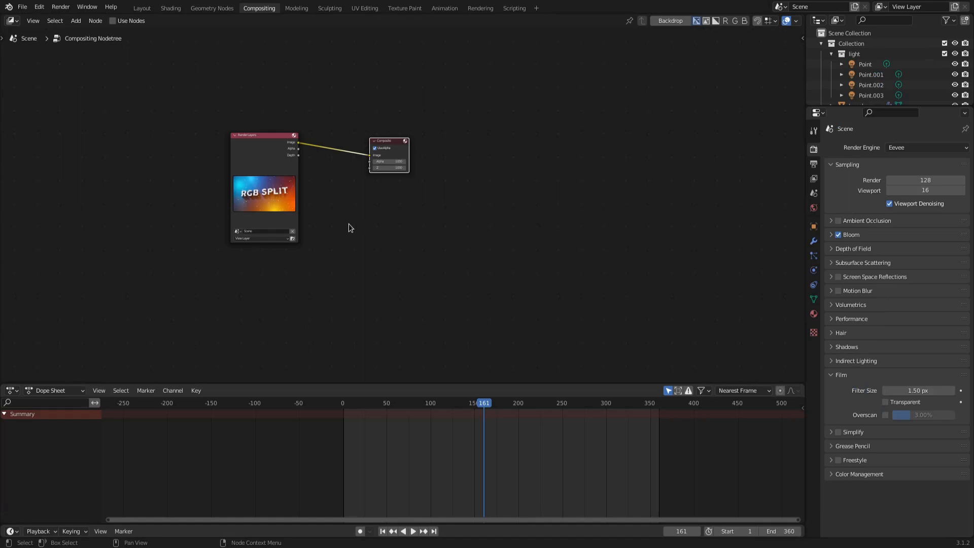
mouse_move(112, 20)
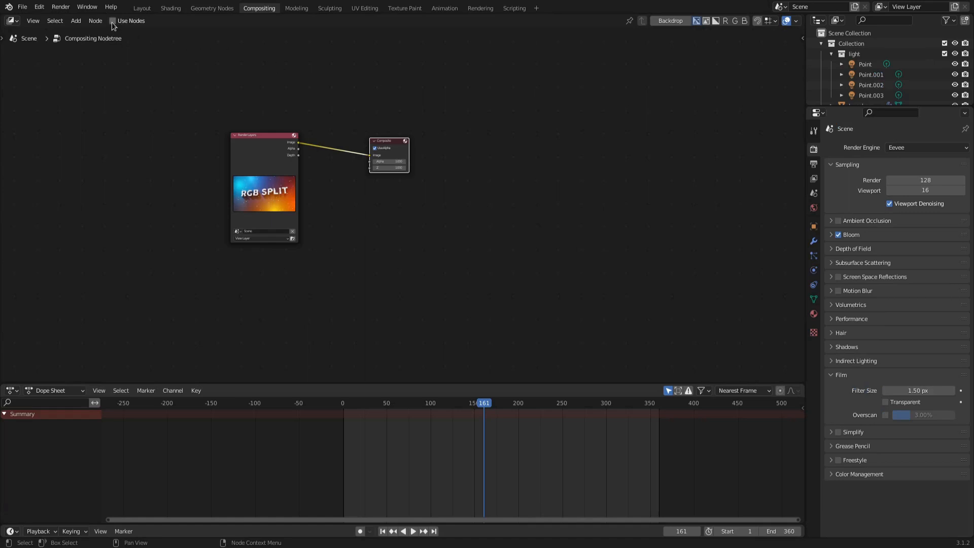
click(113, 21)
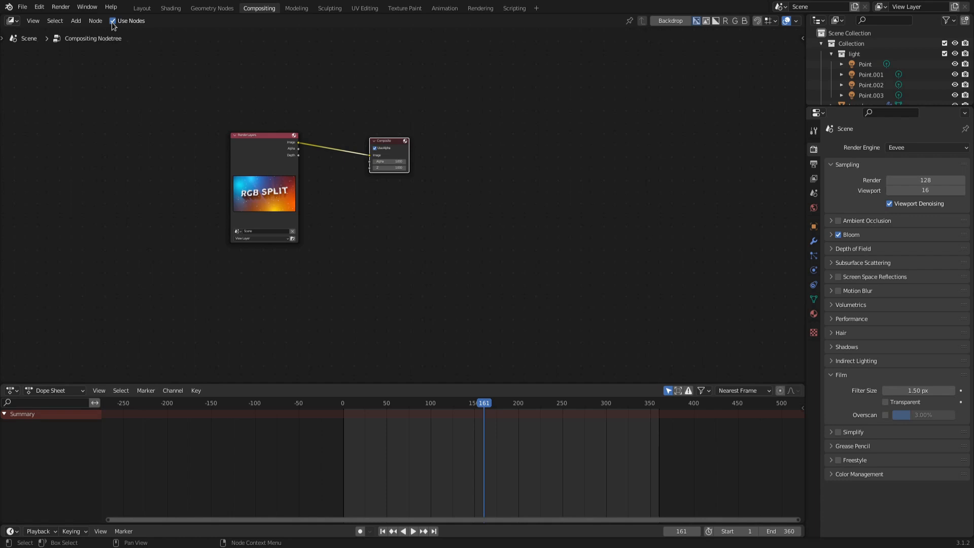
Show the render as backdrop and move the Composite node aside for a Viewer.
click(670, 20)
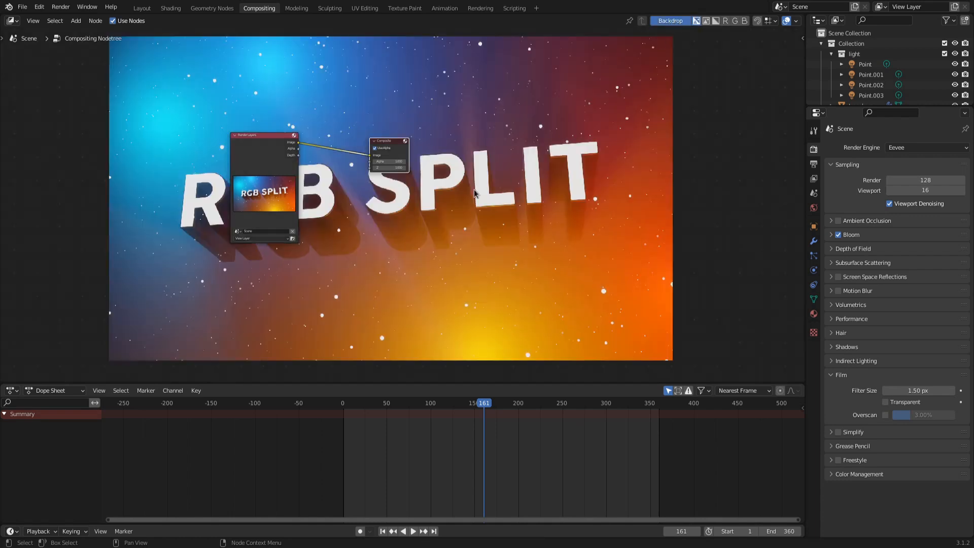
drag(390, 140, 488, 140)
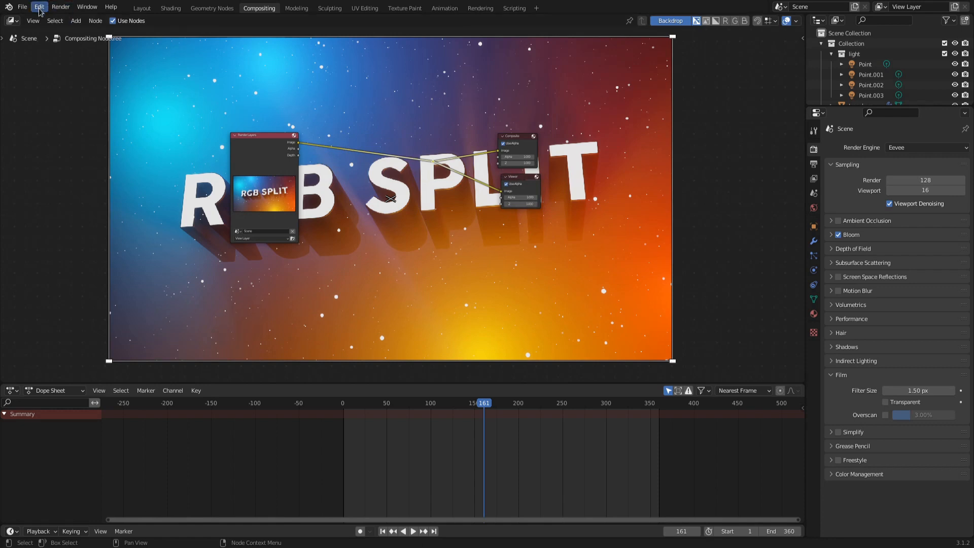
Search 'node' in Preferences Add-ons to enable Node Wrangler.
click(39, 6)
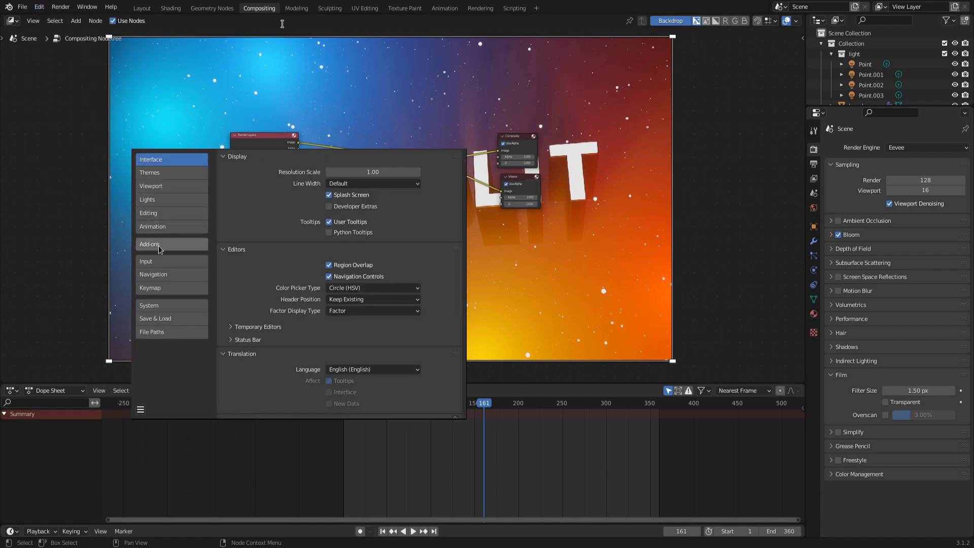
click(149, 243)
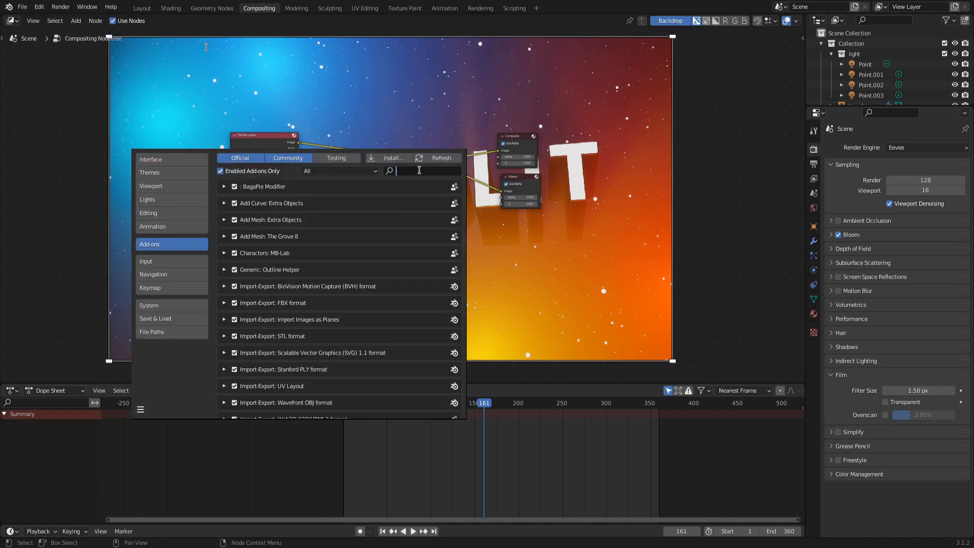
text(node)
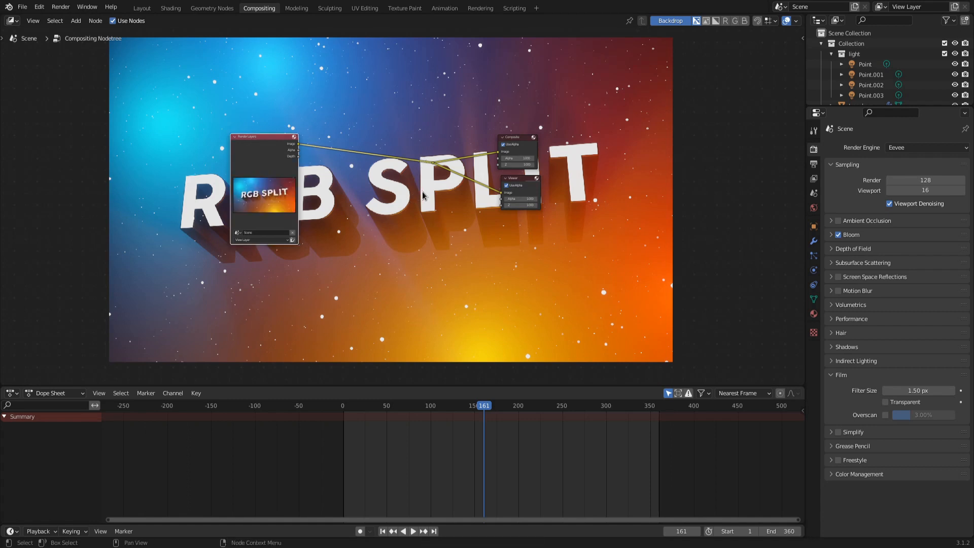
mouse_move(433, 165)
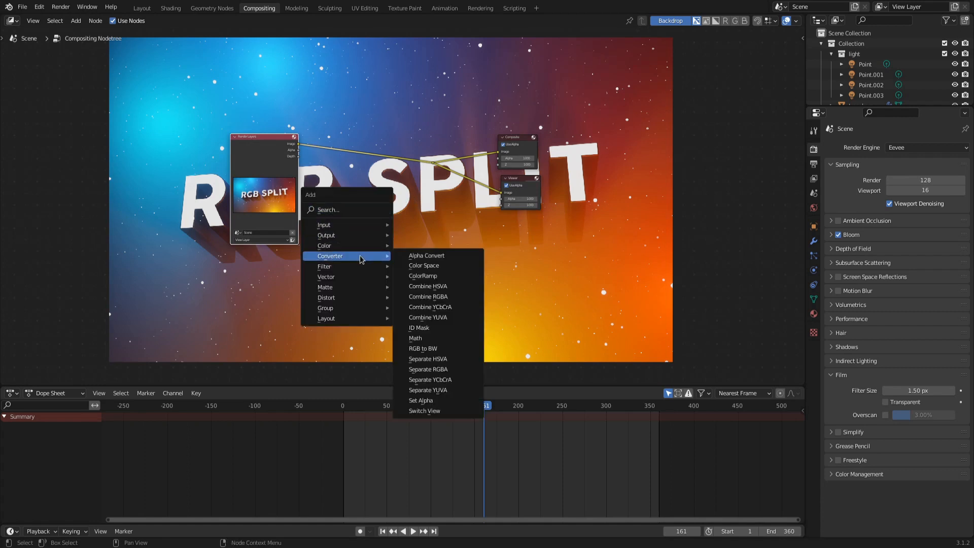
mouse_move(422, 276)
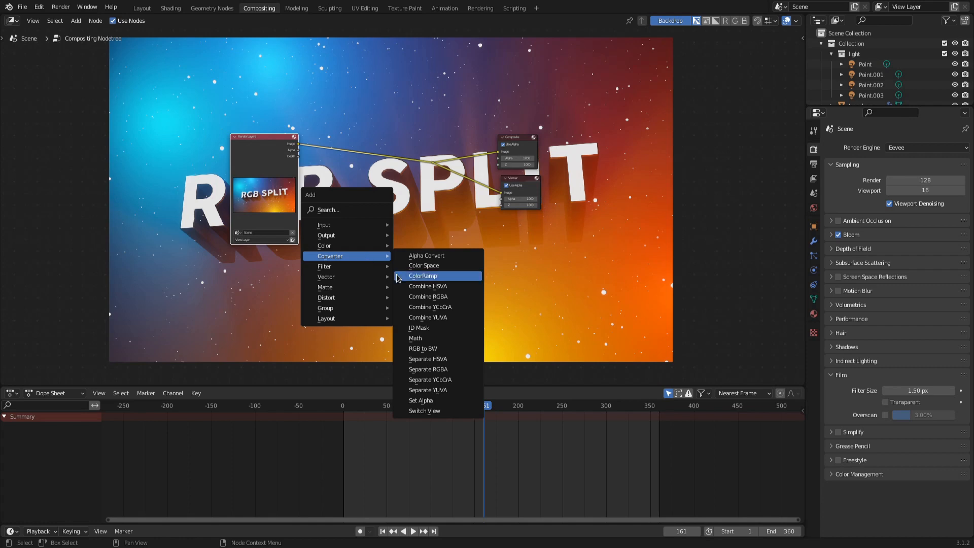
Add a Separate RGBA node onto the link after Render Layers.
click(428, 370)
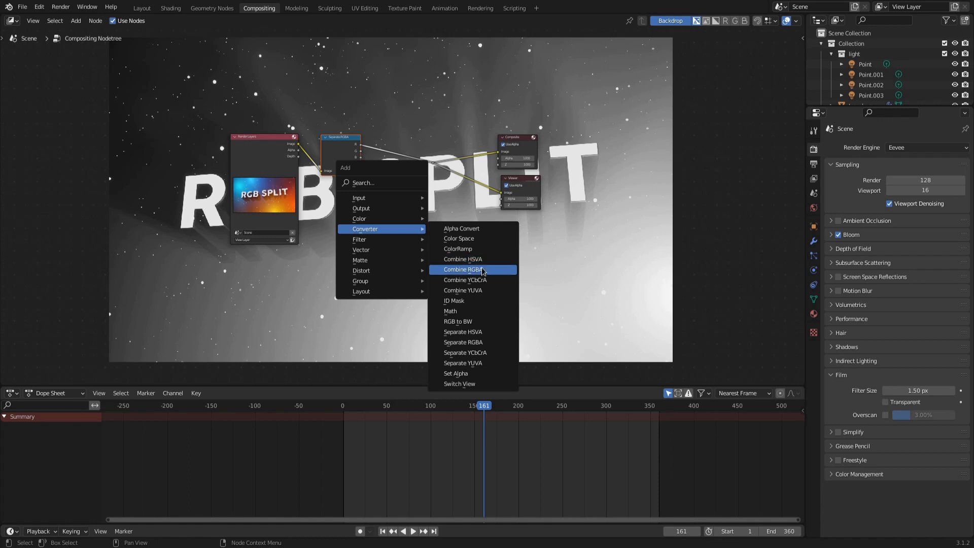
Add a Combine RGBA node and place Translate nodes on the R, G and B channels.
click(463, 269)
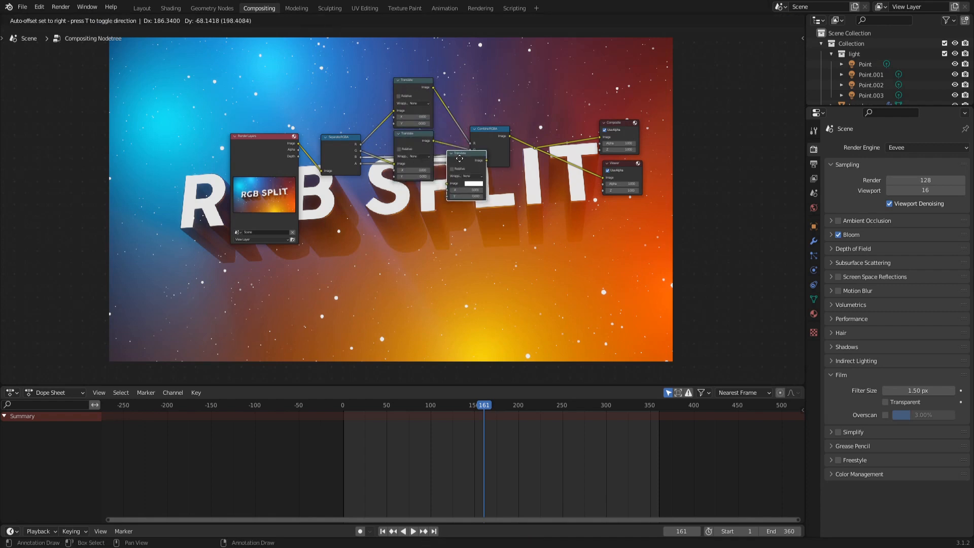
drag(466, 158, 424, 183)
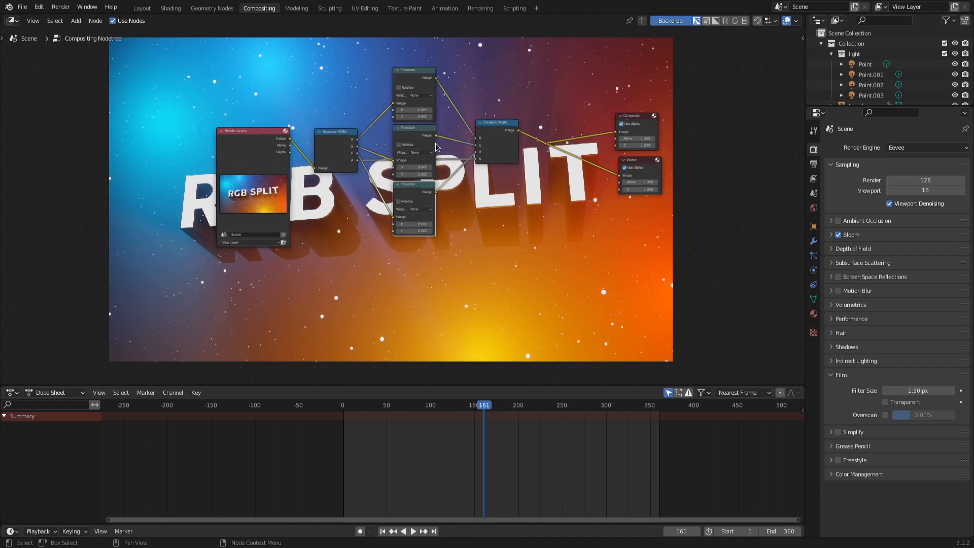
Test a Translate offset, reset it to 0, and save the blend file with Ctrl+S.
click(415, 110)
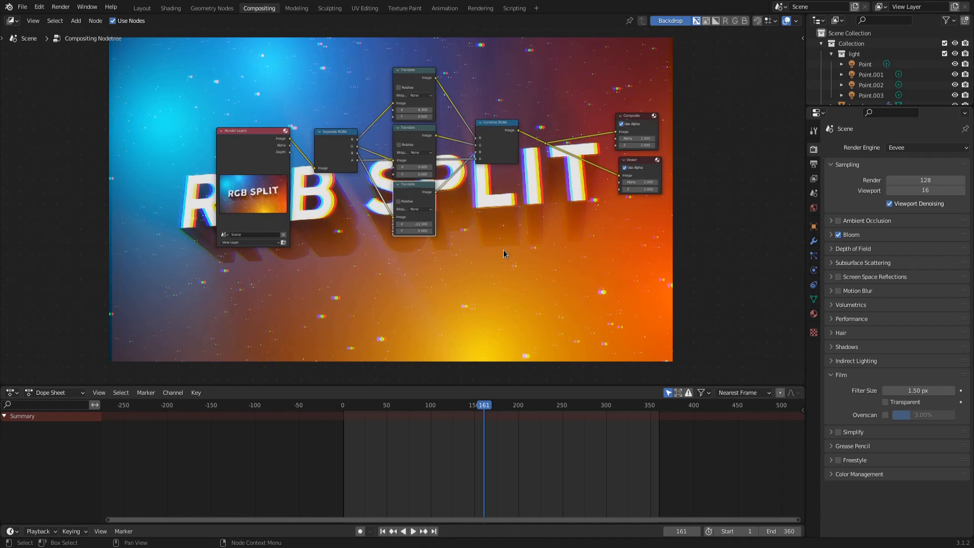
double_click(414, 109)
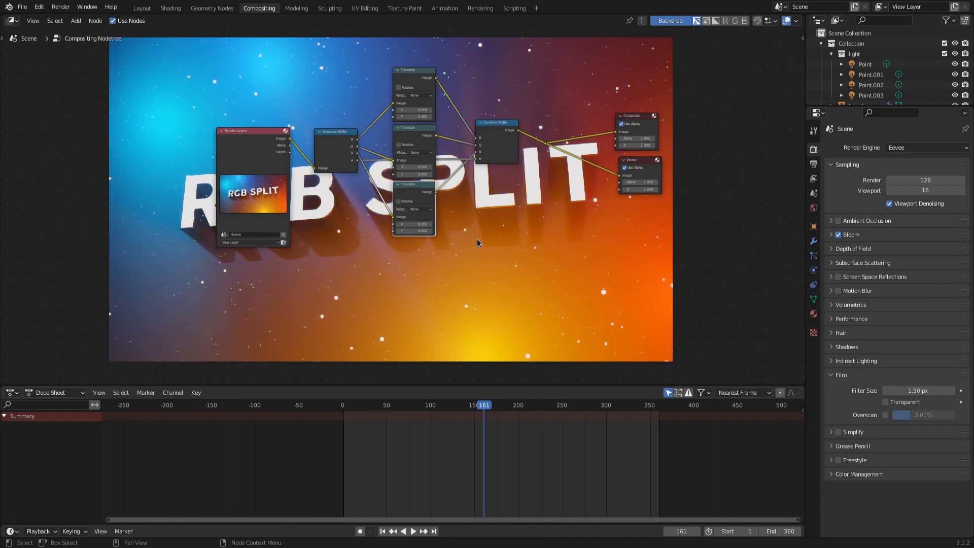
key(ctrl+s)
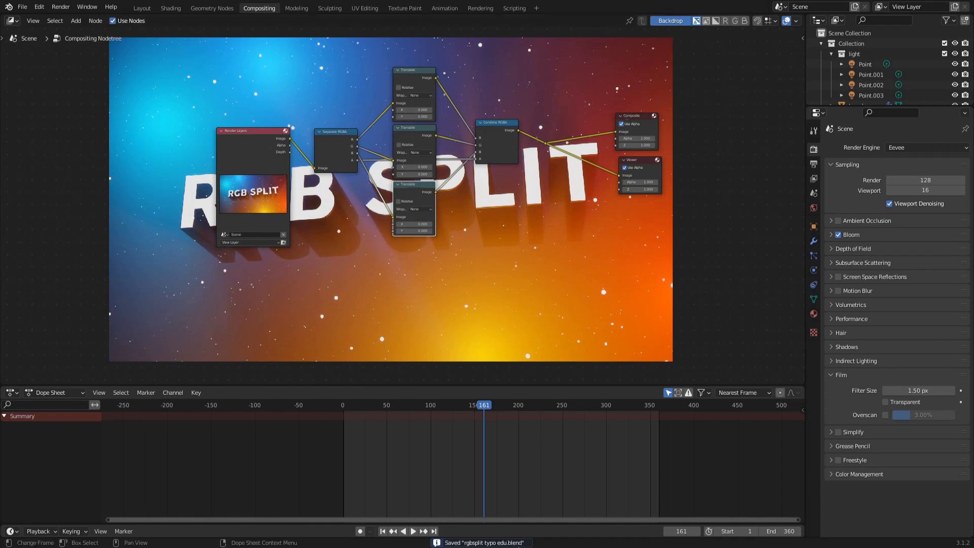
mouse_move(585, 450)
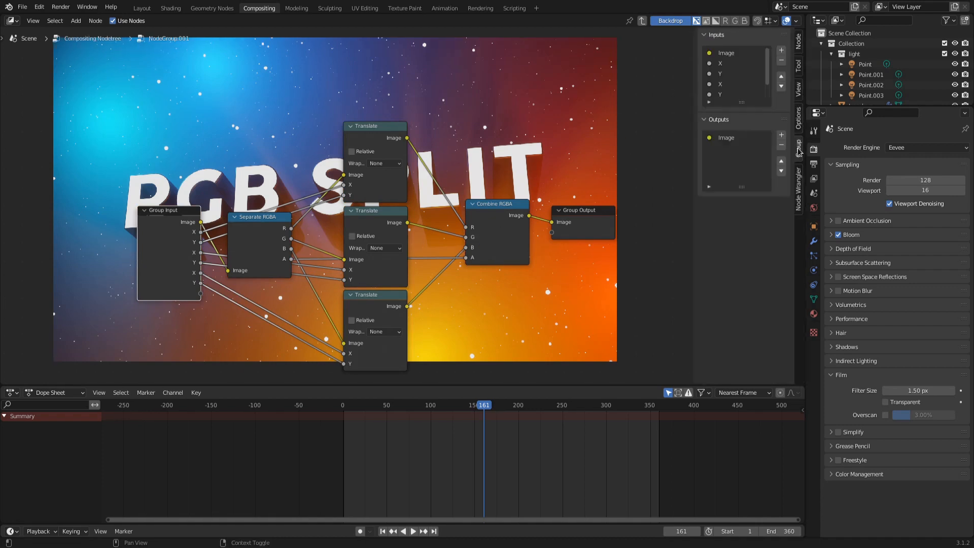
Rename the group's last inputs Blue X and Blue Y in the Group sidebar.
click(737, 63)
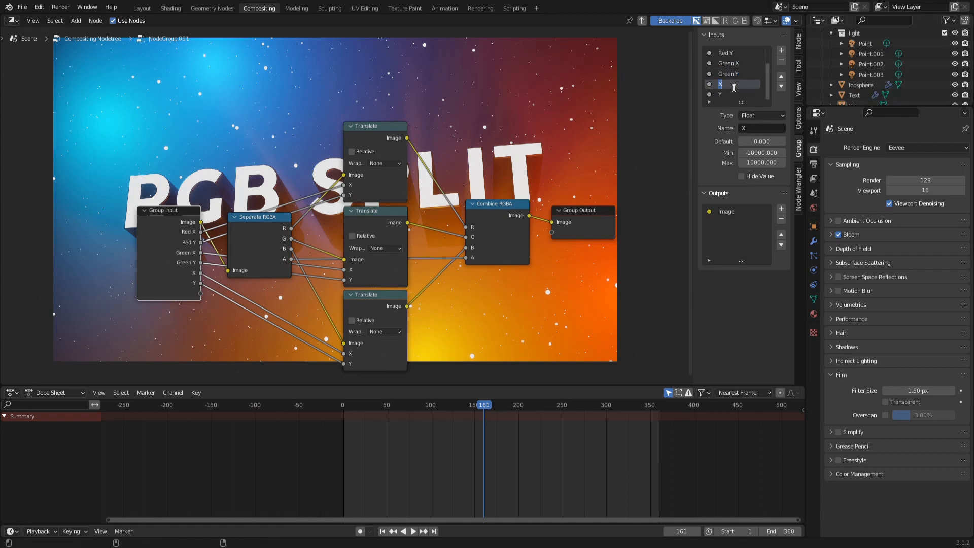
text(Blue X)
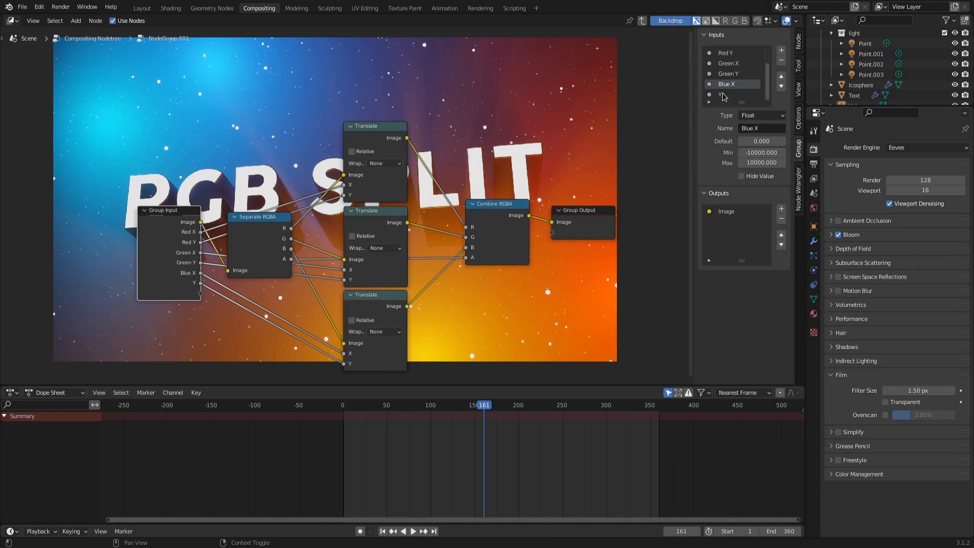
click(726, 95)
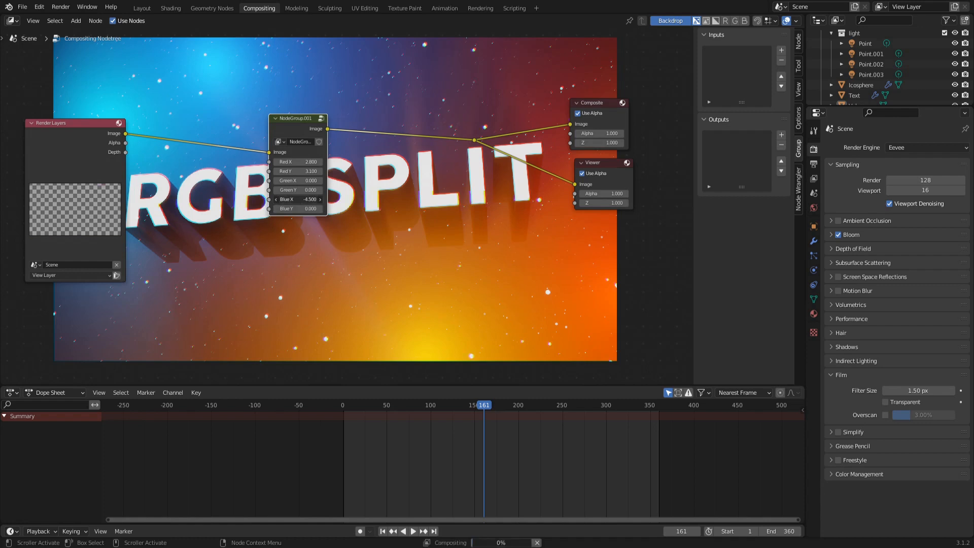
Give the group nonzero Blue Y and Green Y offsets to fringe the channels.
drag(297, 199, 316, 208)
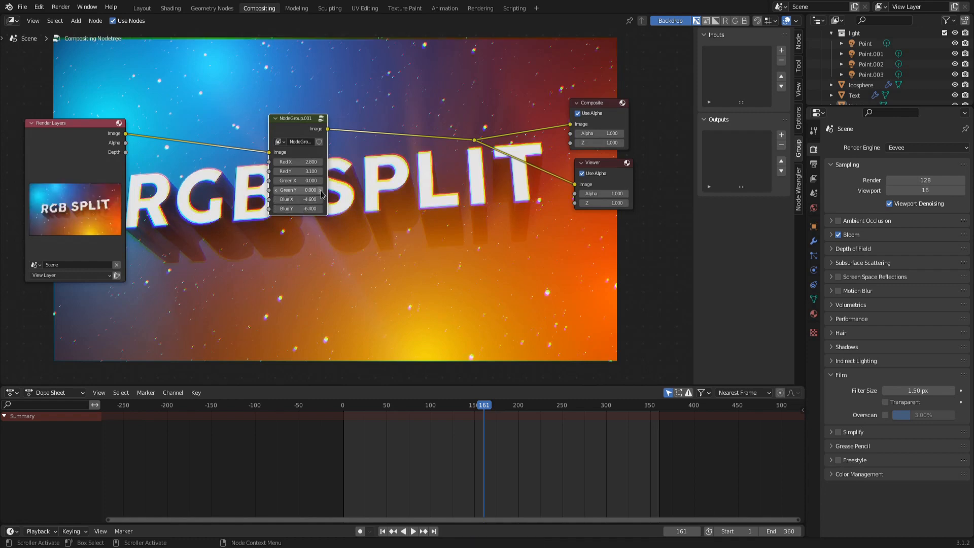
drag(286, 190, 320, 190)
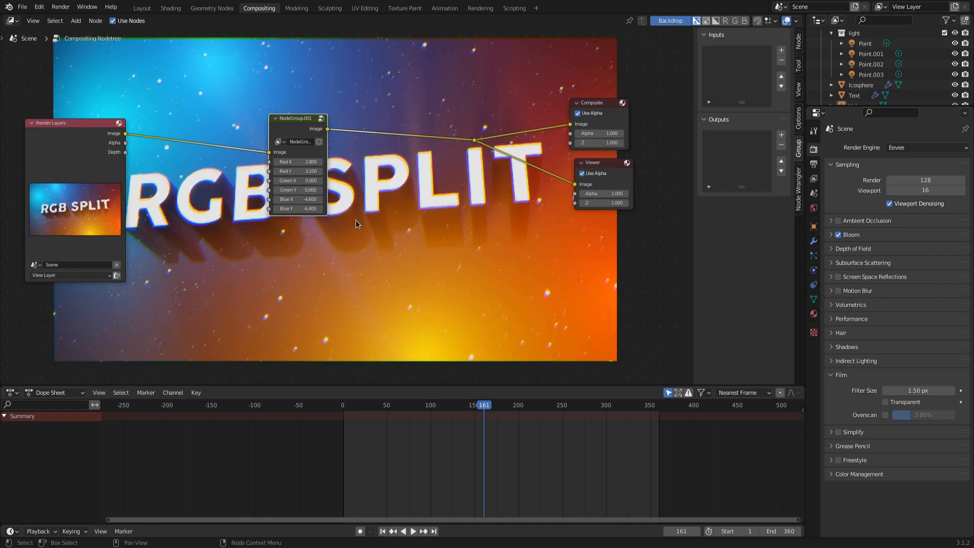
Label the channel-split group node 'RGB Split'.
double_click(299, 119)
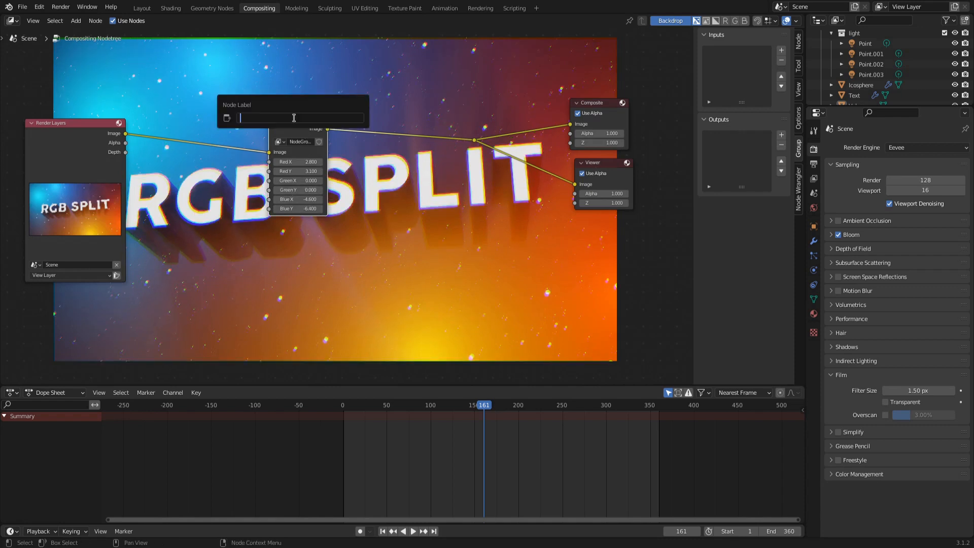
text(RGB Spli)
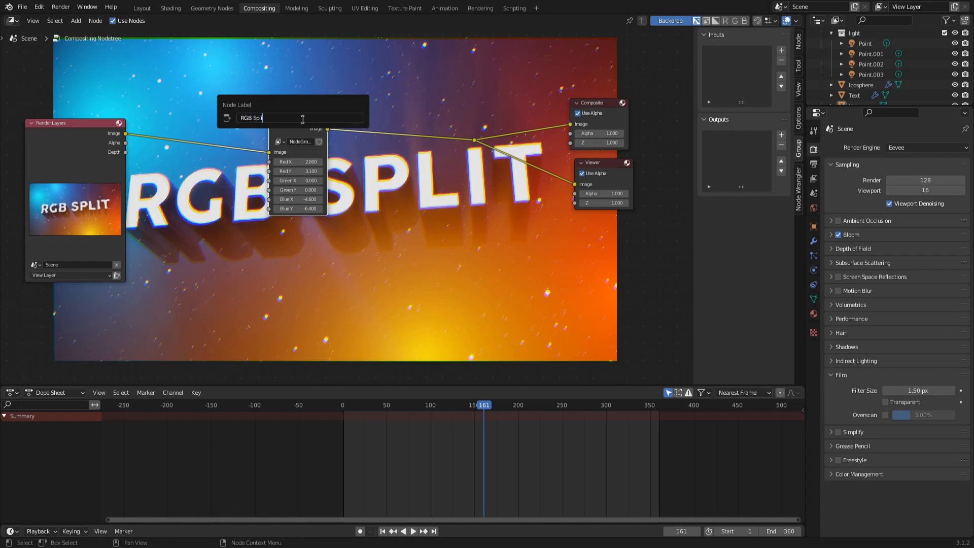
key(Return)
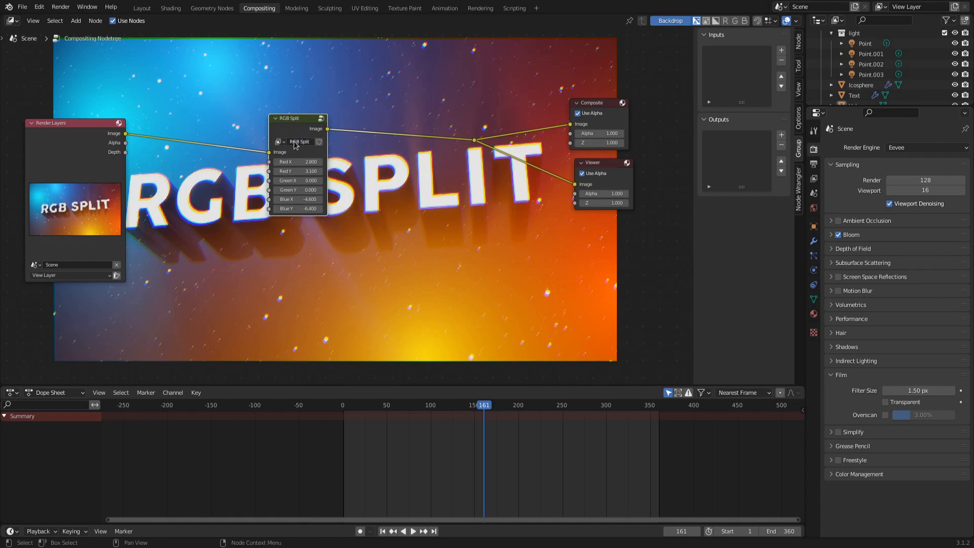
mouse_move(370, 211)
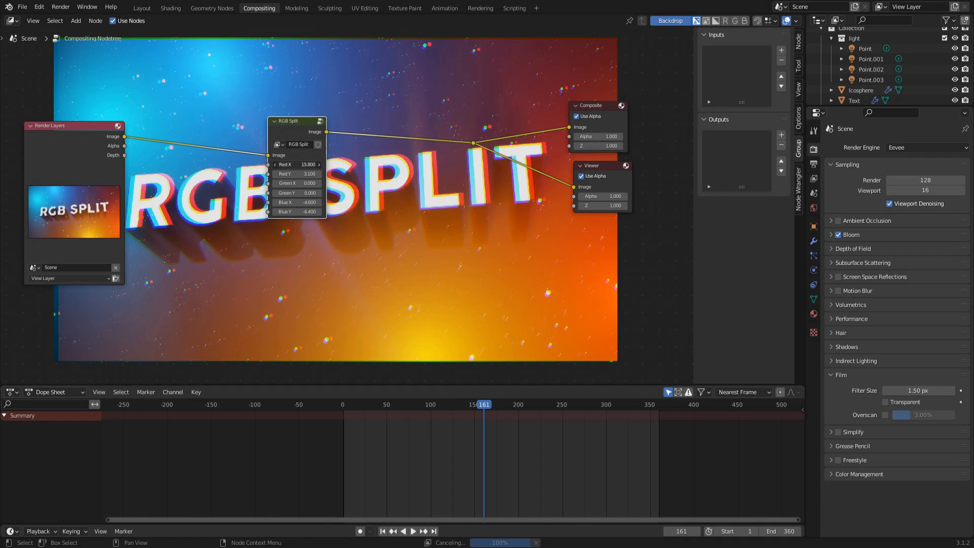
Raise the RGB Split group's Red X offset to 17.9.
drag(298, 164, 310, 165)
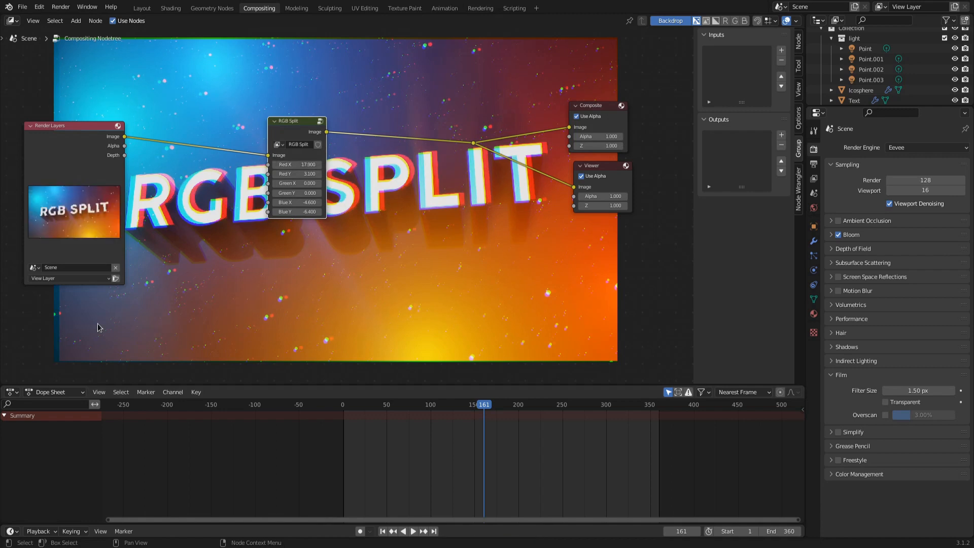
mouse_move(58, 319)
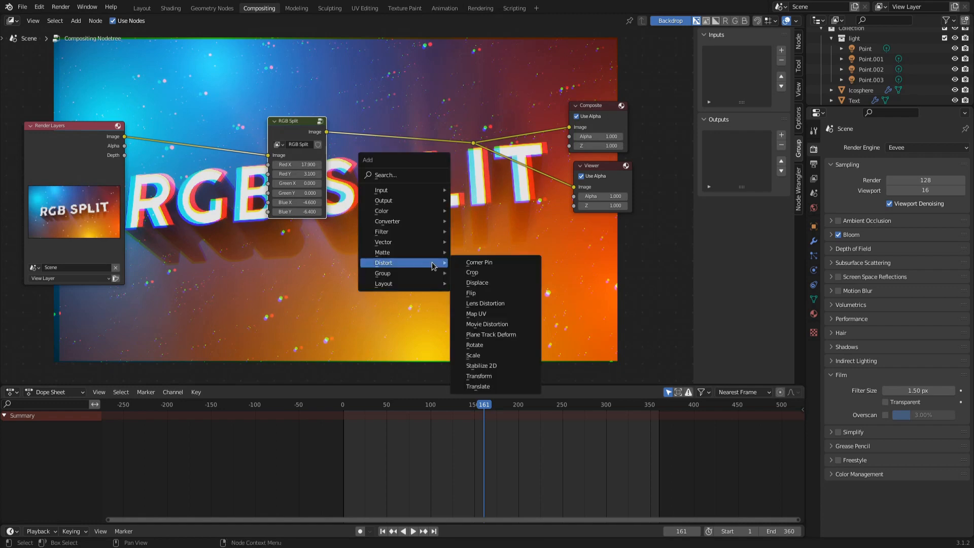
Add a Scale node after RGB Split with X 1.02 and Y 1.01.
click(473, 355)
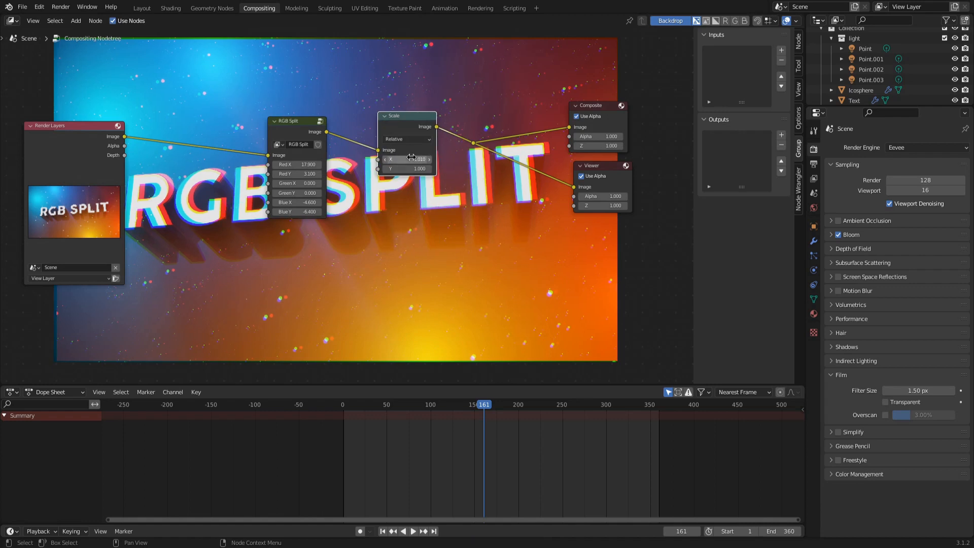
drag(407, 159, 413, 159)
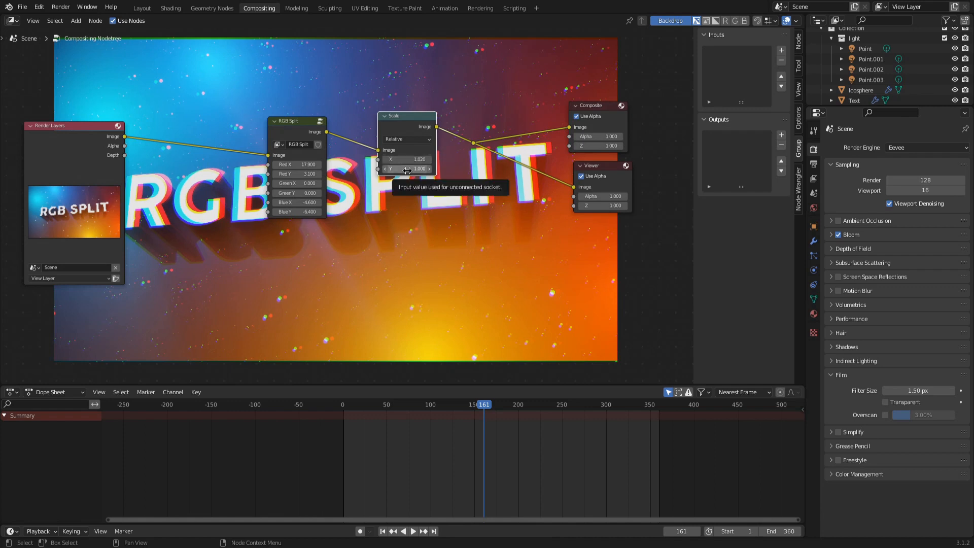
click(407, 169)
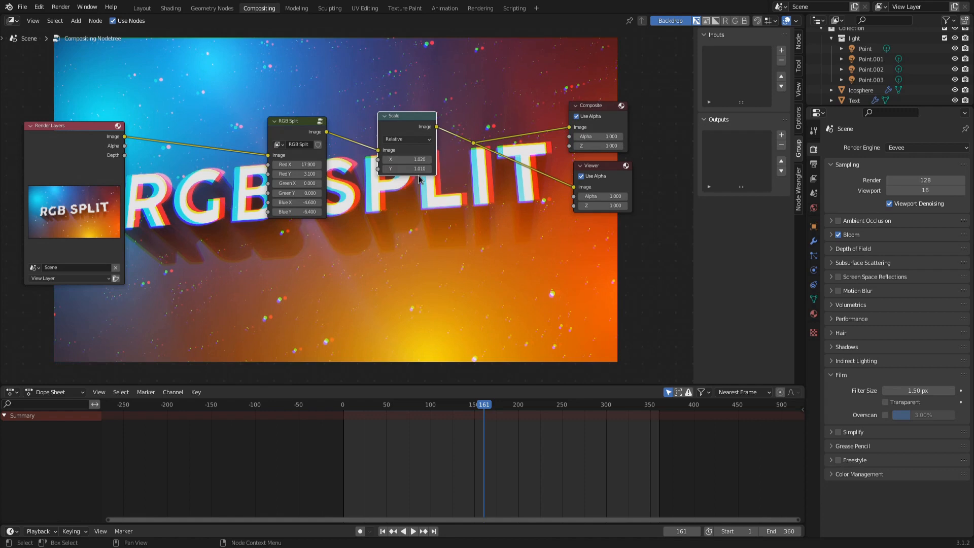
mouse_move(493, 262)
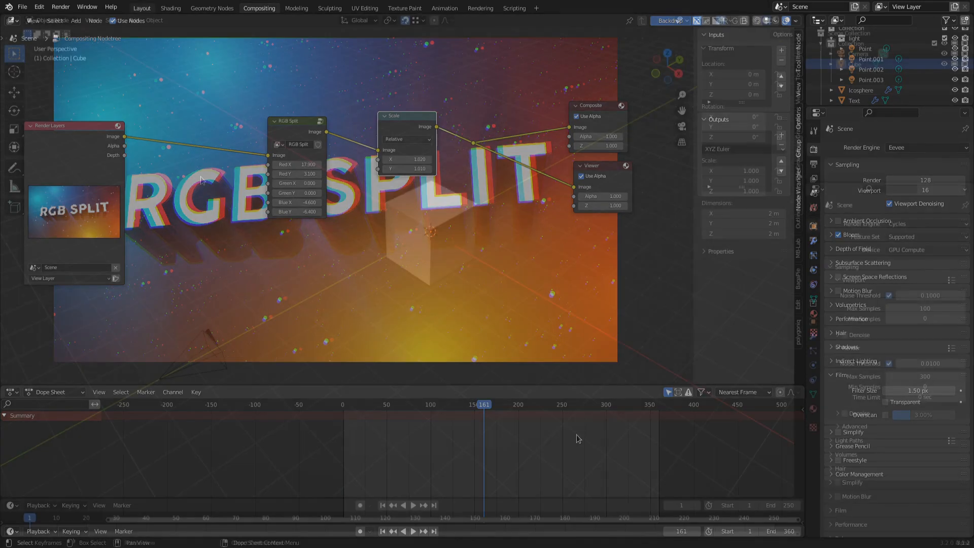
In the second Blender instance's Compositing workspace, start File > Append.
click(141, 7)
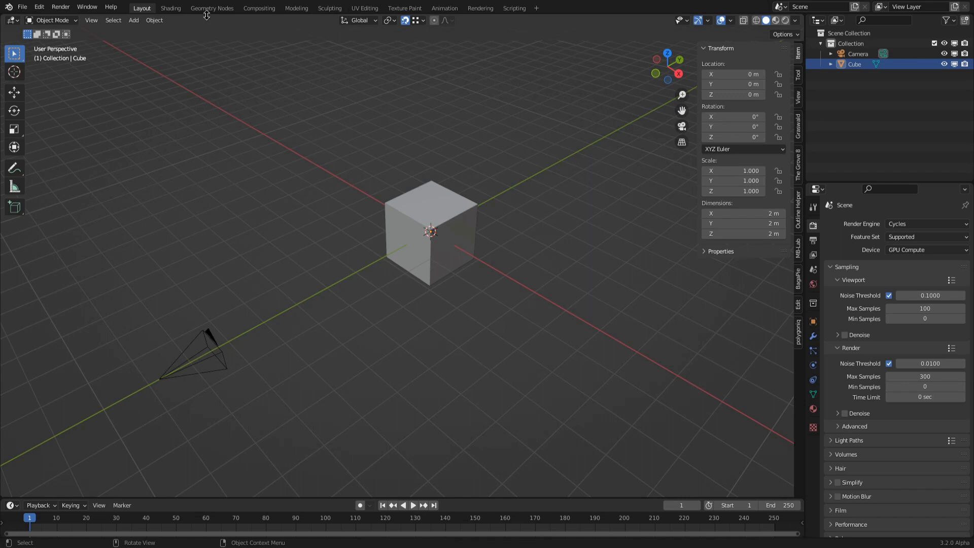
click(258, 8)
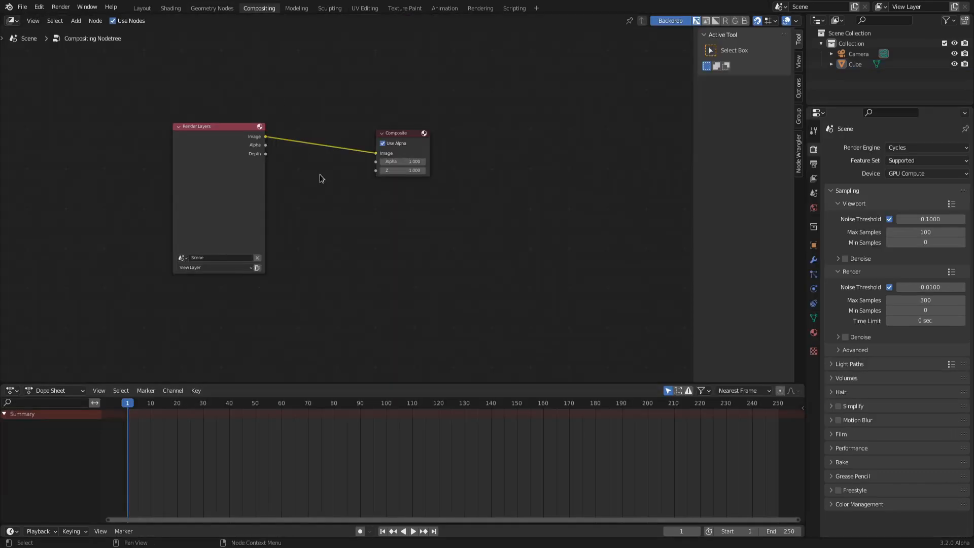
click(21, 7)
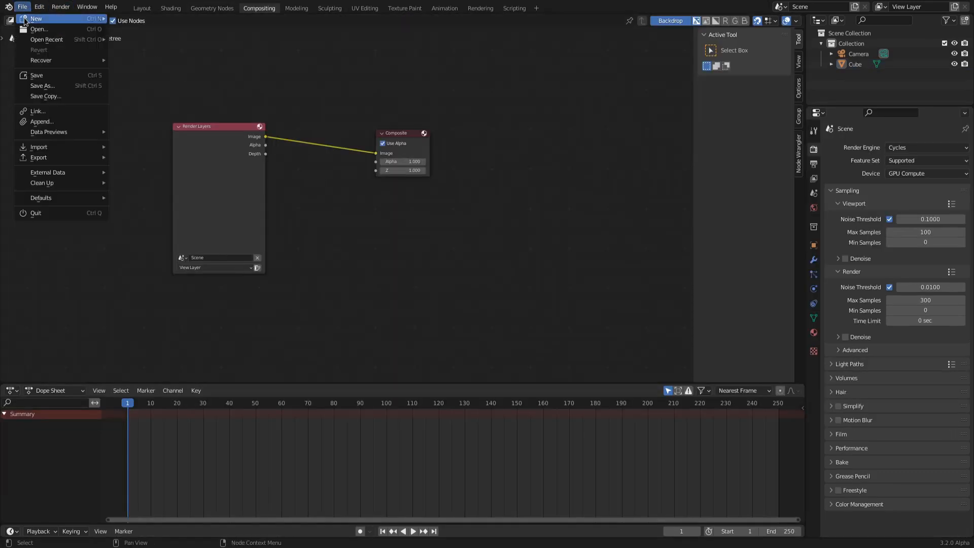
click(41, 121)
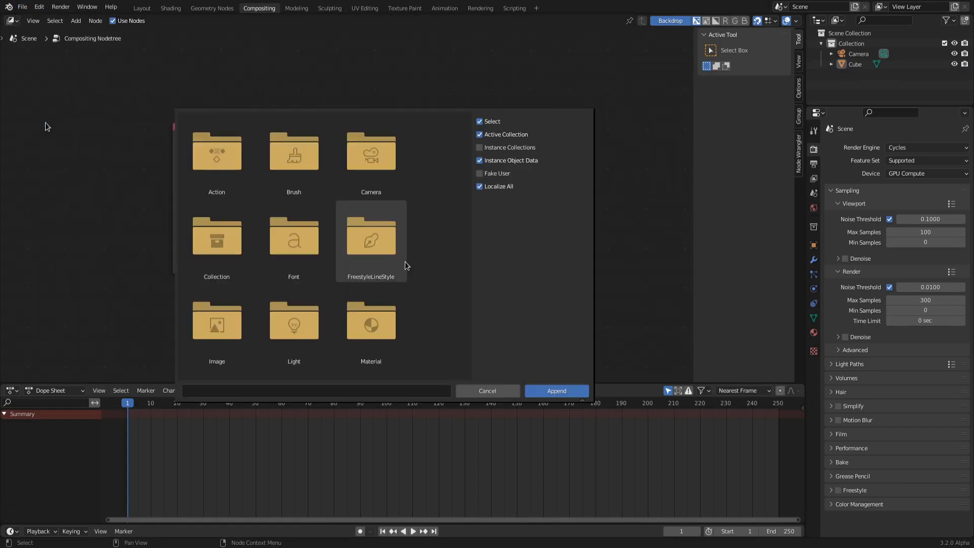
Append the RGBSPLIT node group from the blend file's NodeTree folder.
scroll(down, 3)
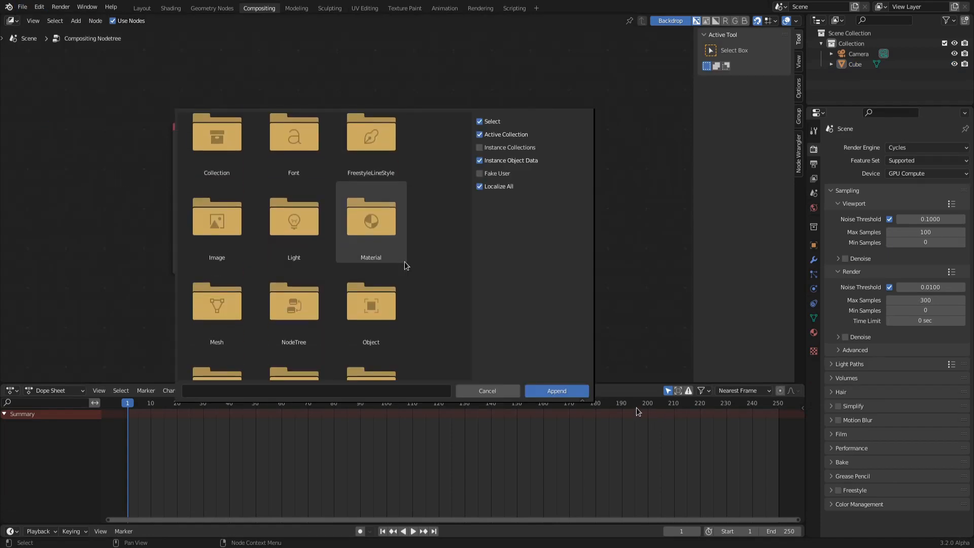
double_click(370, 220)
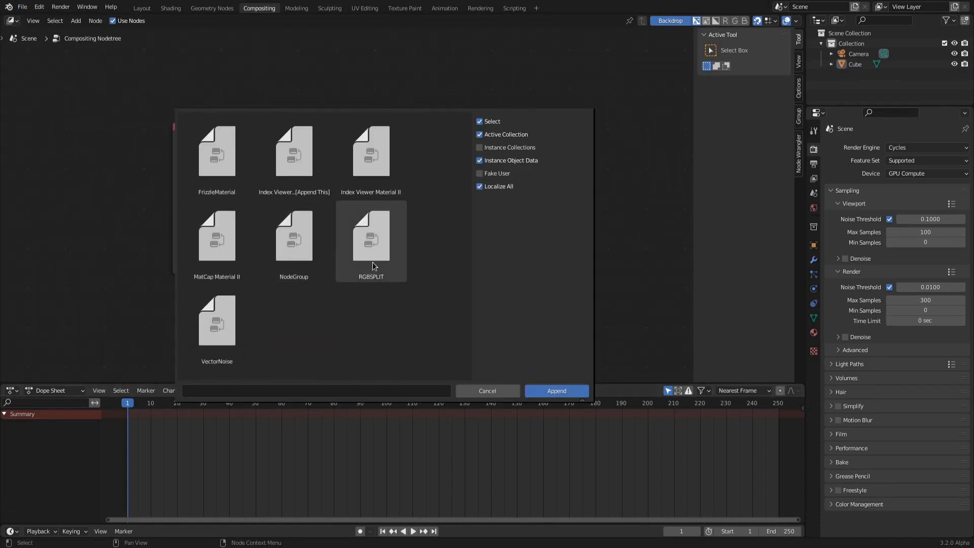
click(371, 240)
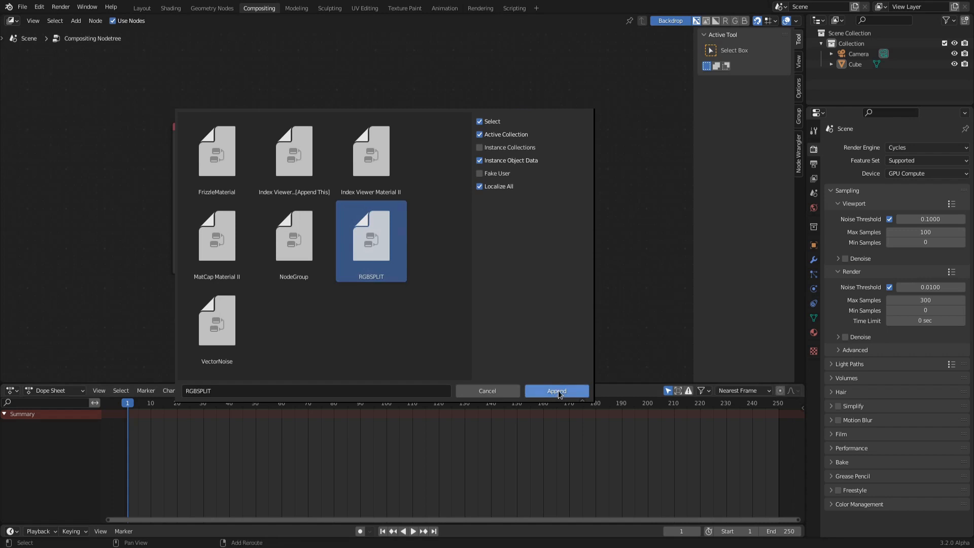
click(555, 391)
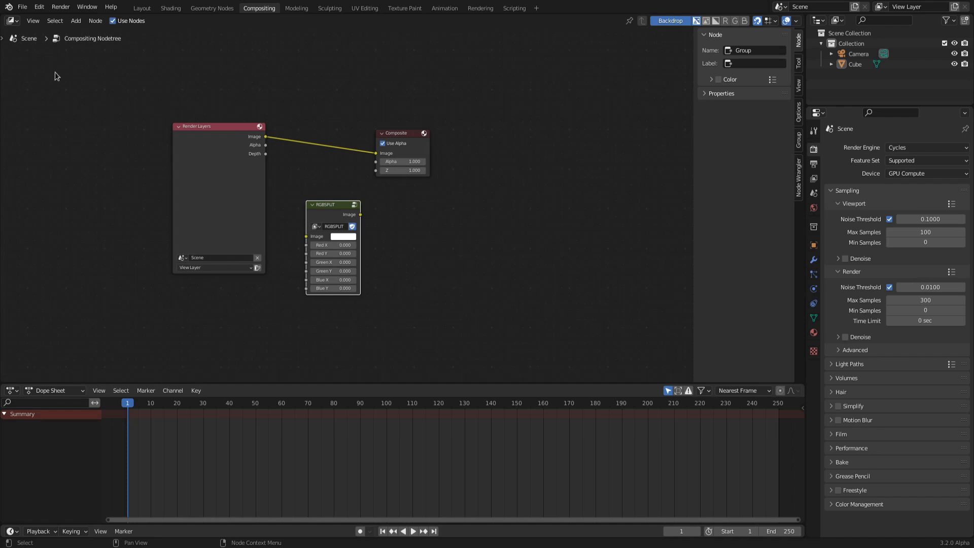
Begin saving this file, RGBSPLIT included, as the default startup file.
click(21, 7)
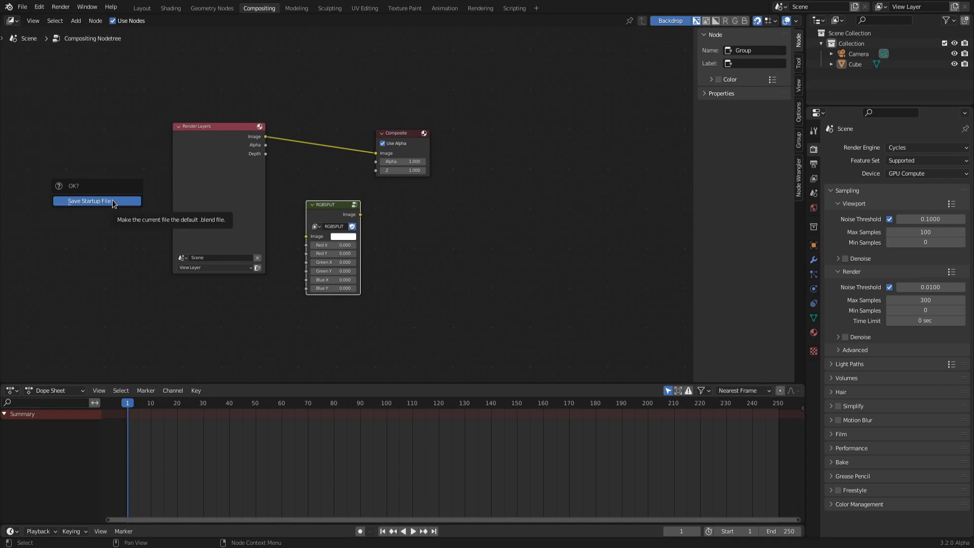
mouse_move(92, 203)
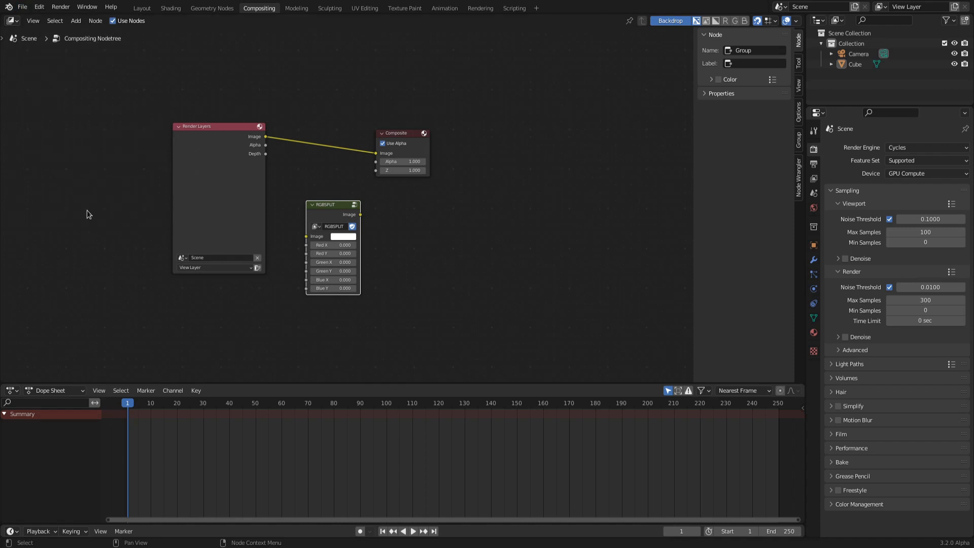
mouse_move(447, 222)
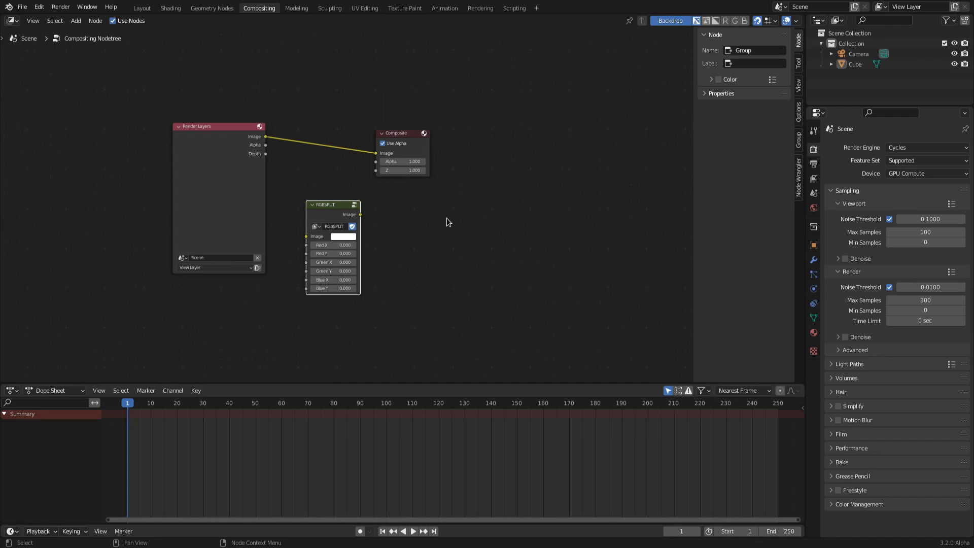